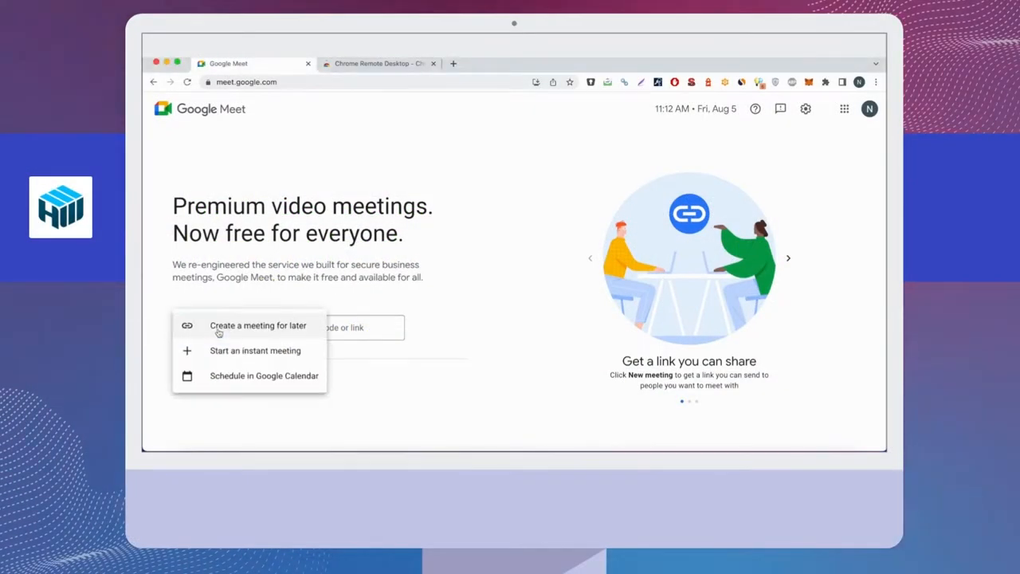
# - Start an instant meeting from the New meeting menu
pyautogui.click(255, 351)
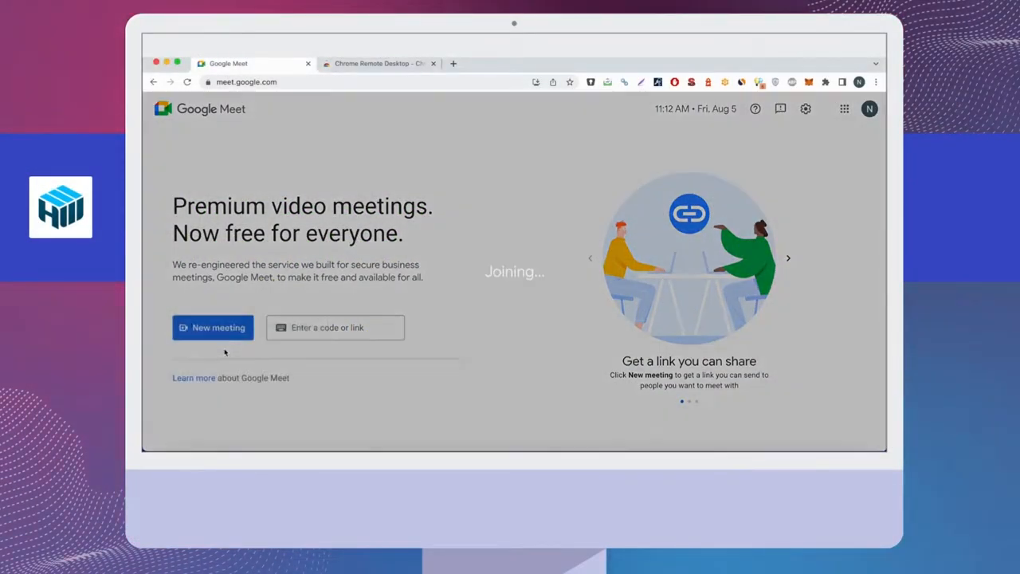
pyautogui.click(214, 327)
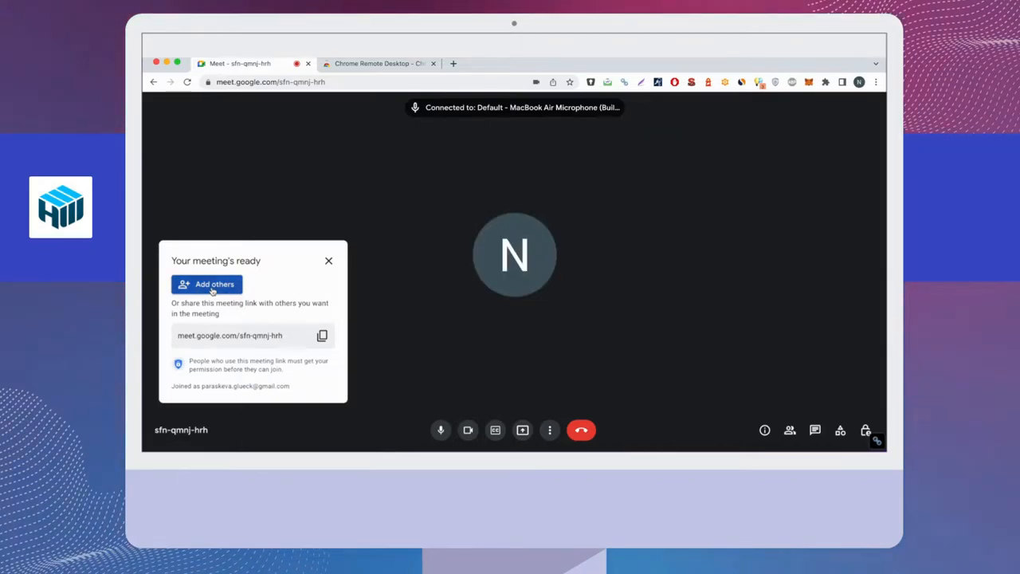
# - Invite the suggested contact to the meeting by sending an email invitation
pyautogui.click(207, 284)
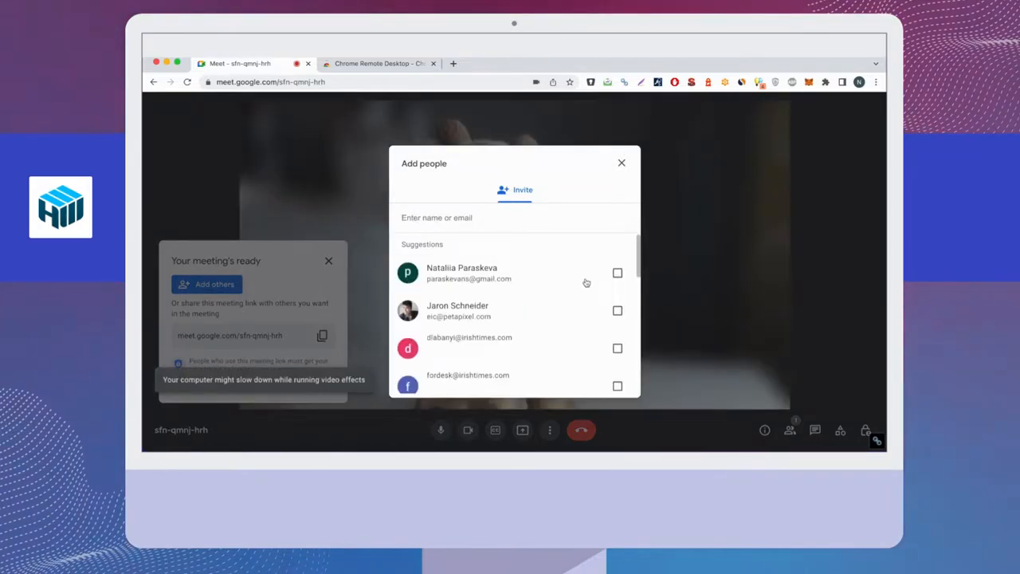
pyautogui.click(619, 272)
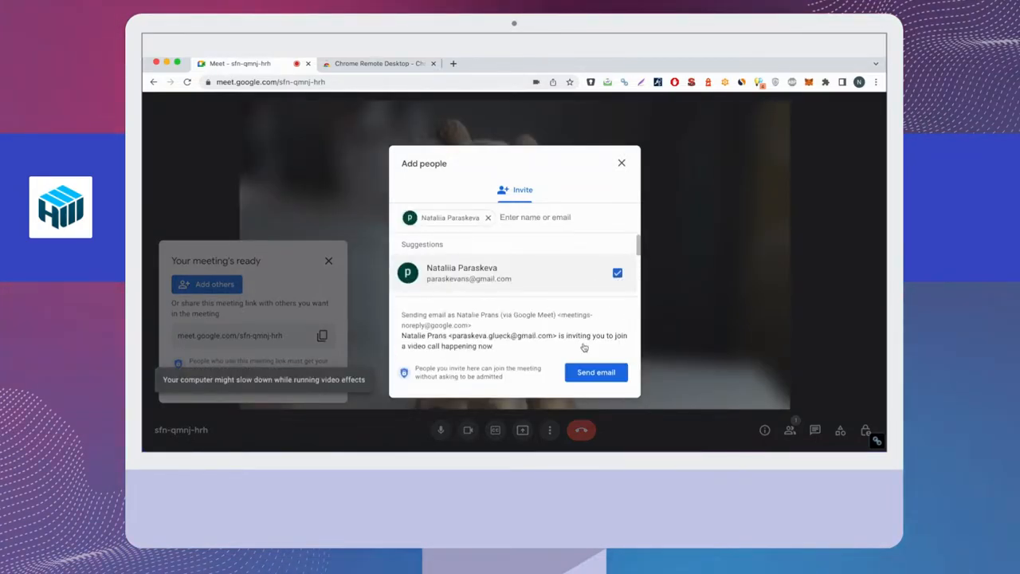
pyautogui.click(379, 64)
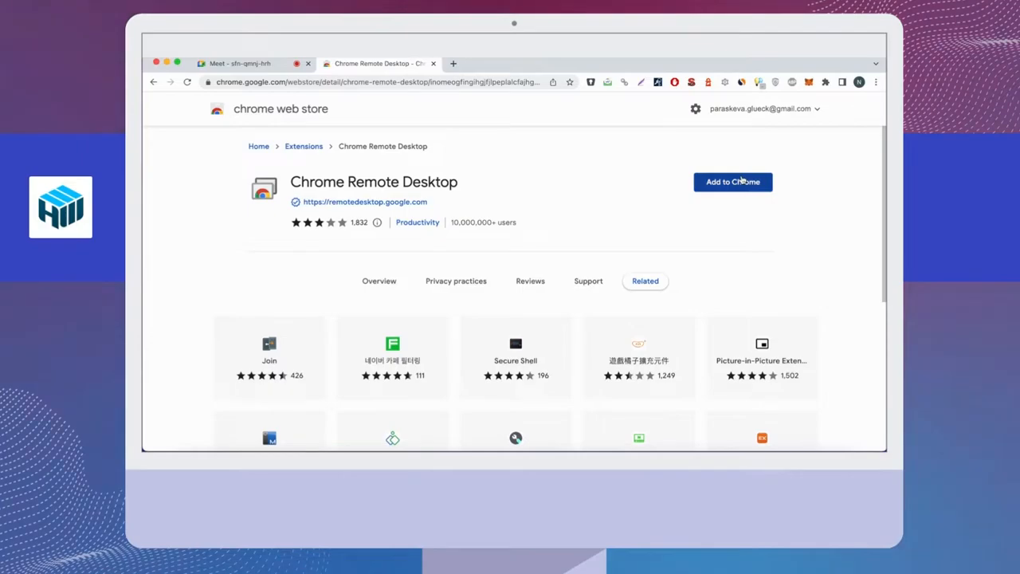
# - Install the Chrome Remote Desktop extension from the Chrome Web Store
pyautogui.click(733, 181)
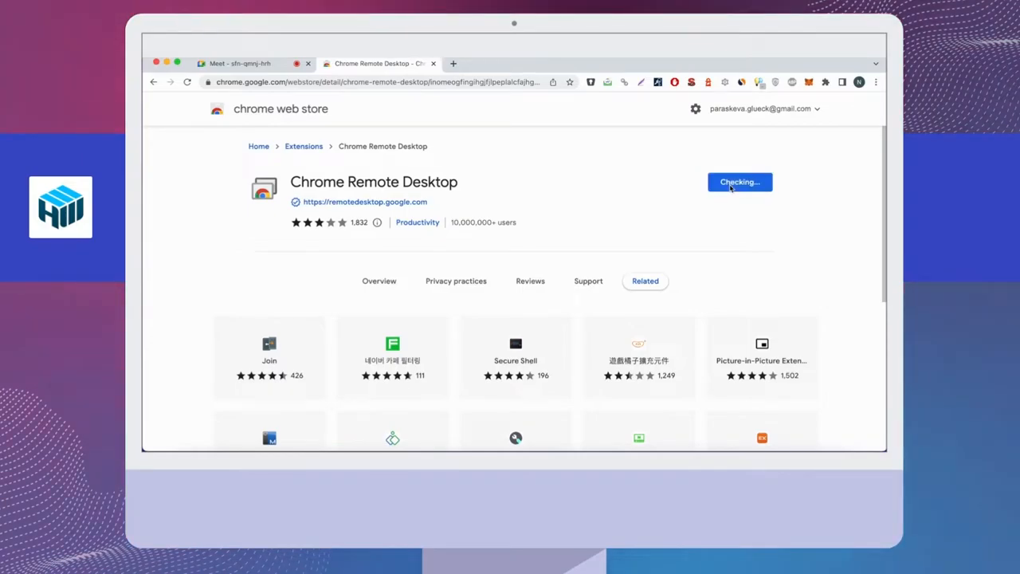
pyautogui.click(739, 181)
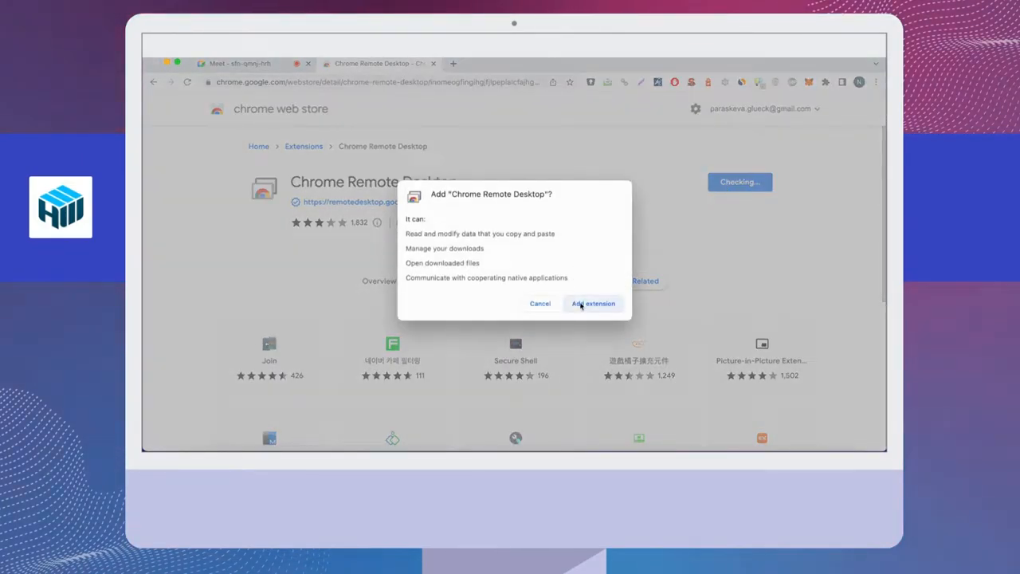
pyautogui.click(594, 303)
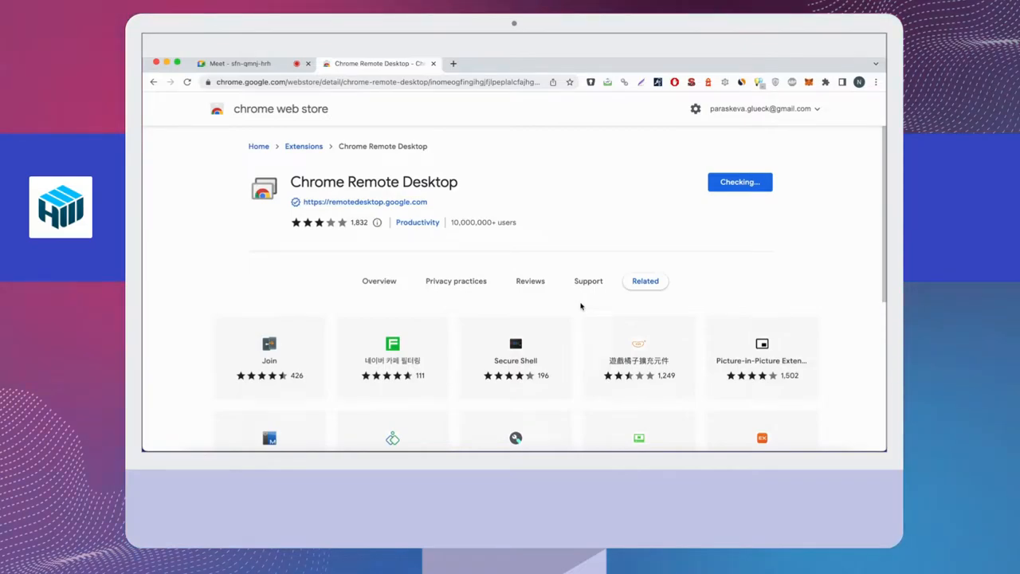
pyautogui.click(739, 181)
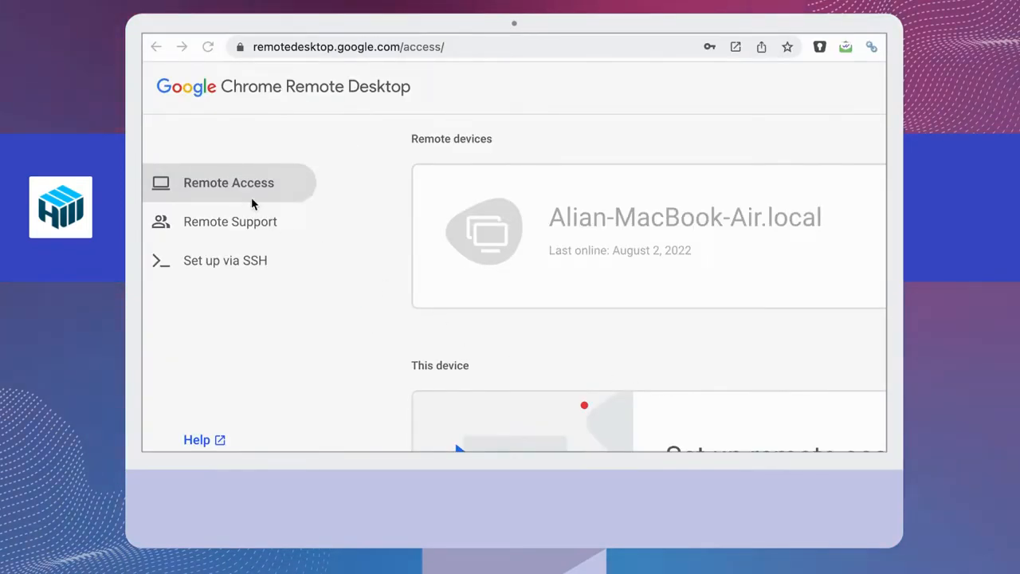
pyautogui.moveTo(245, 230)
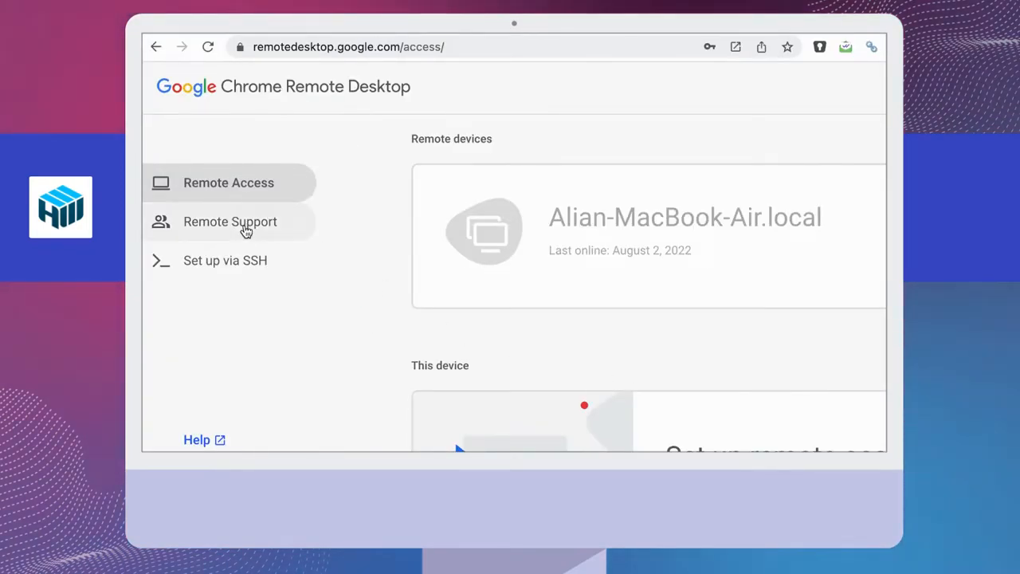
# - Generate a one-time Remote Support access code for this computer and copy it
pyautogui.click(230, 221)
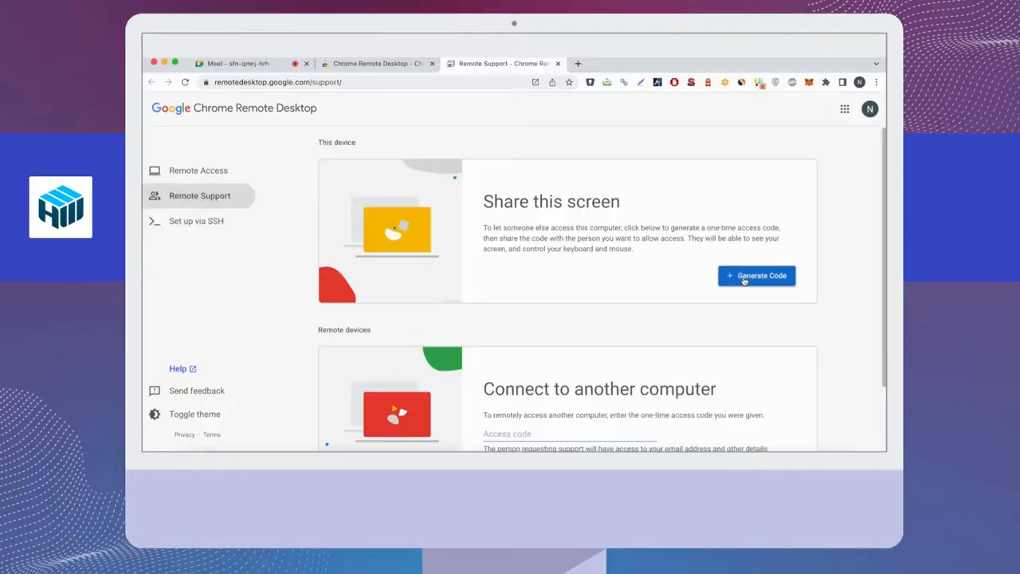
pyautogui.click(755, 274)
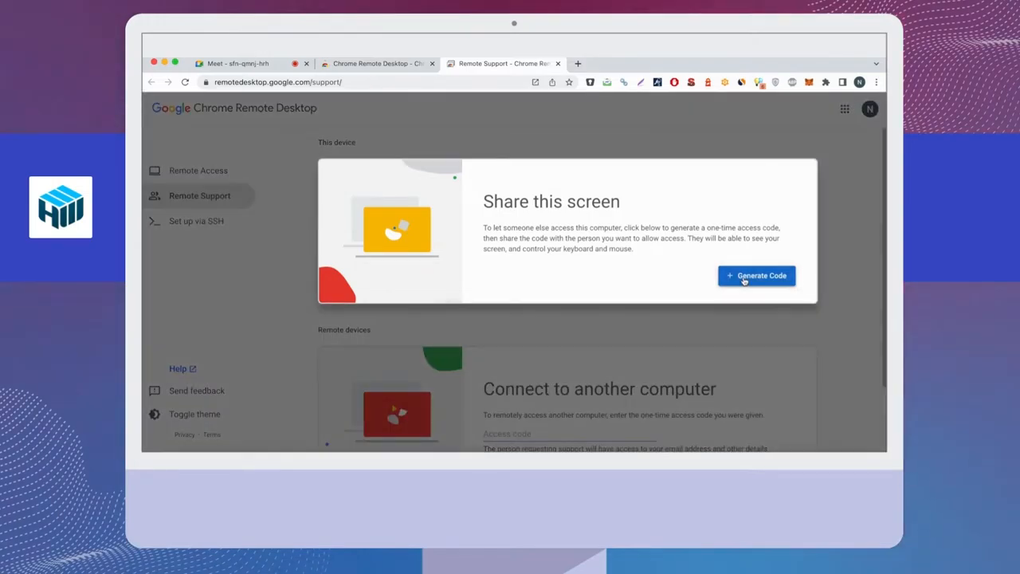
pyautogui.click(756, 274)
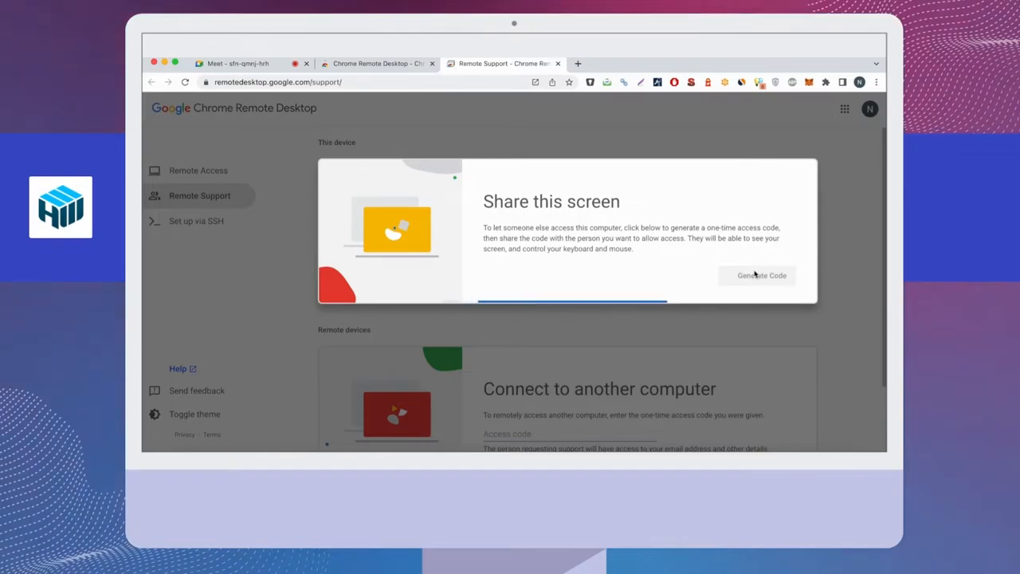
pyautogui.click(762, 274)
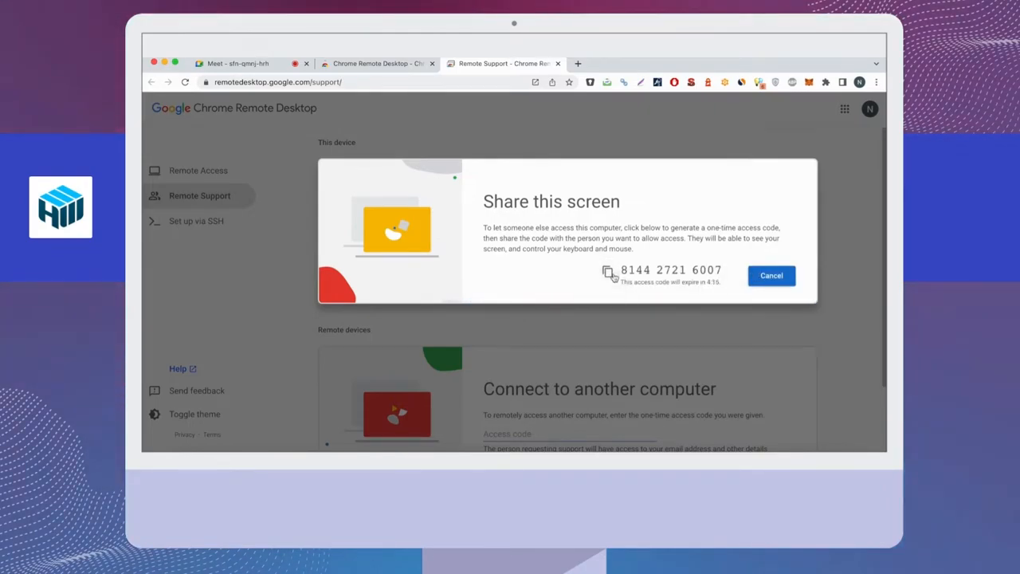
pyautogui.click(239, 63)
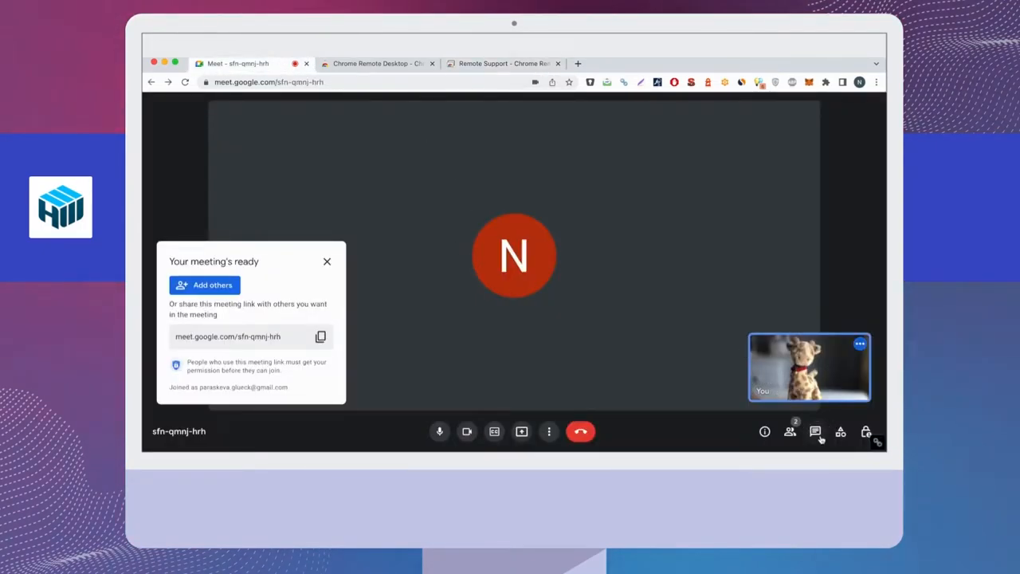
# - Post the copied access code in the call's in-call messages
pyautogui.click(815, 430)
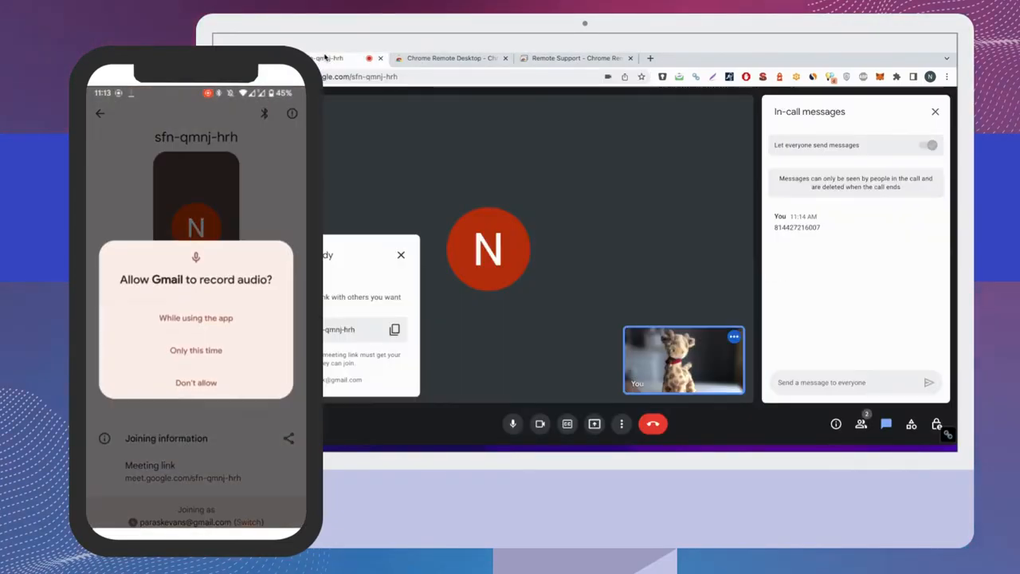
# - Send the remotedesktop.google.com/support link in chat and allow audio on the joining phone
pyautogui.click(194, 317)
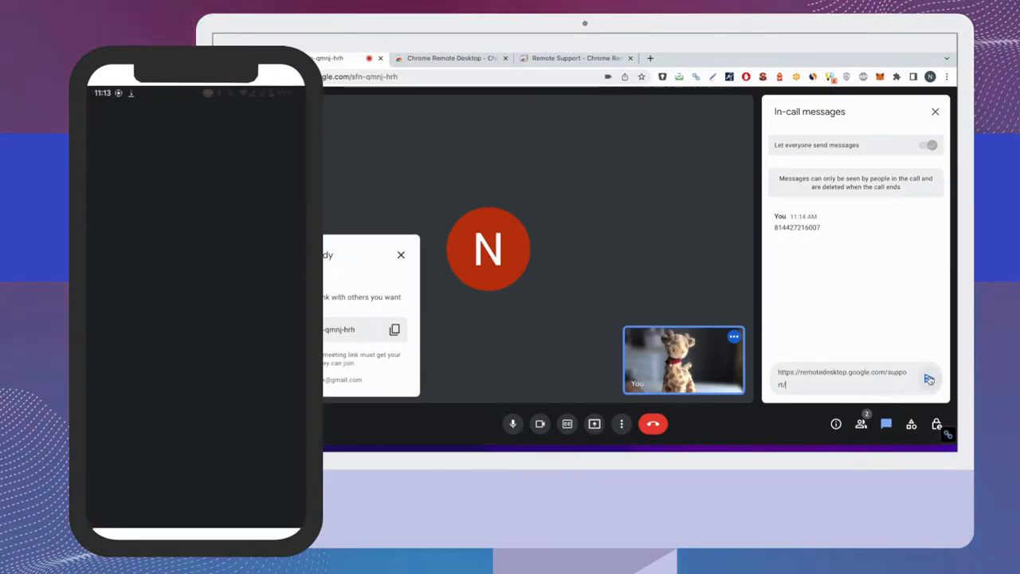
pyautogui.click(928, 379)
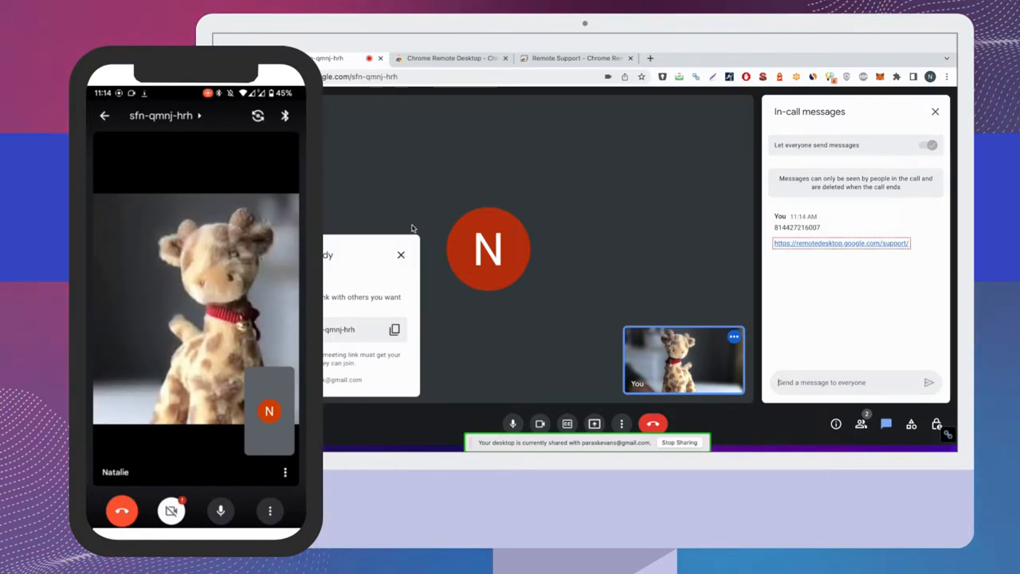
pyautogui.click(402, 256)
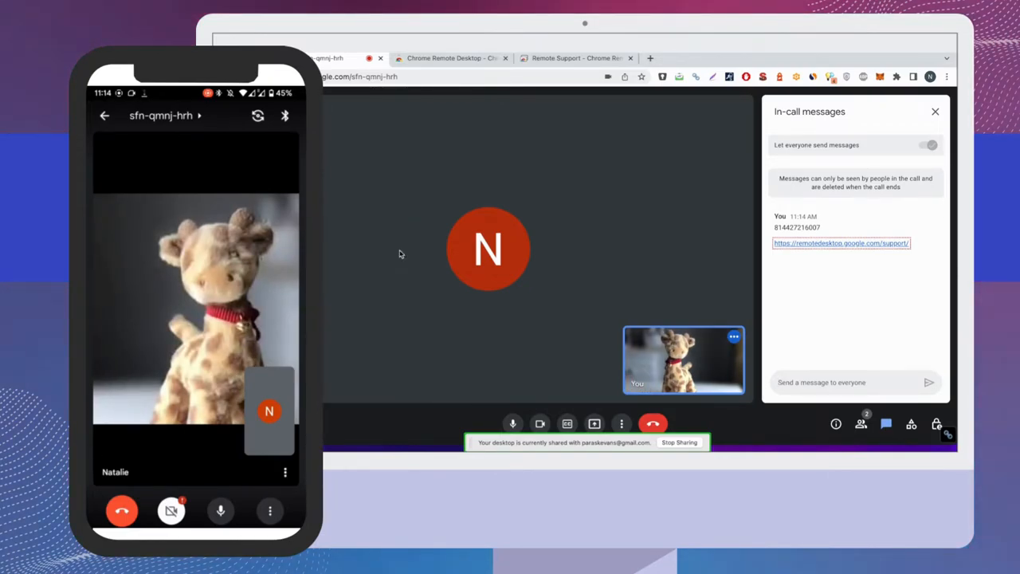
pyautogui.click(269, 510)
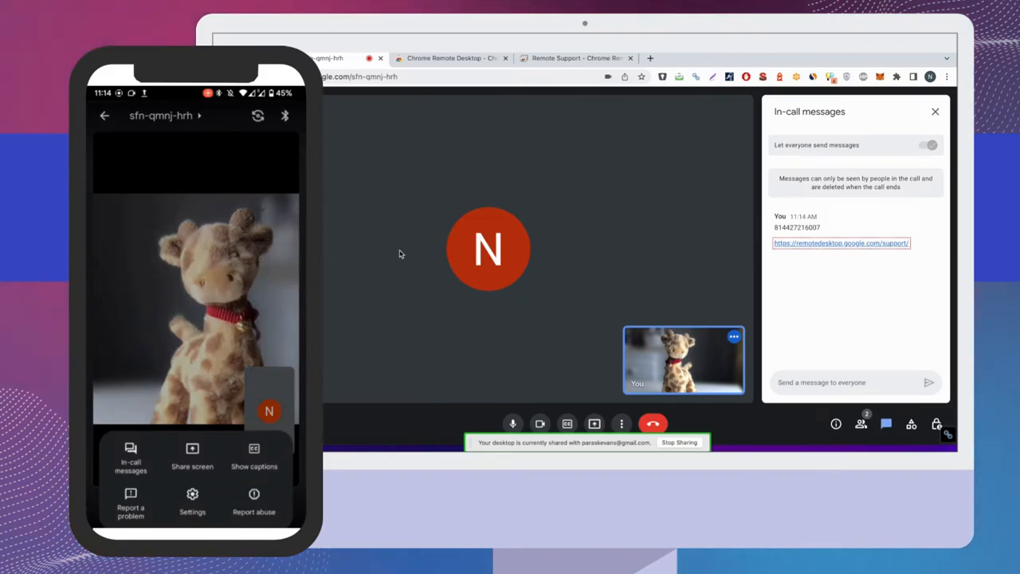
pyautogui.click(131, 454)
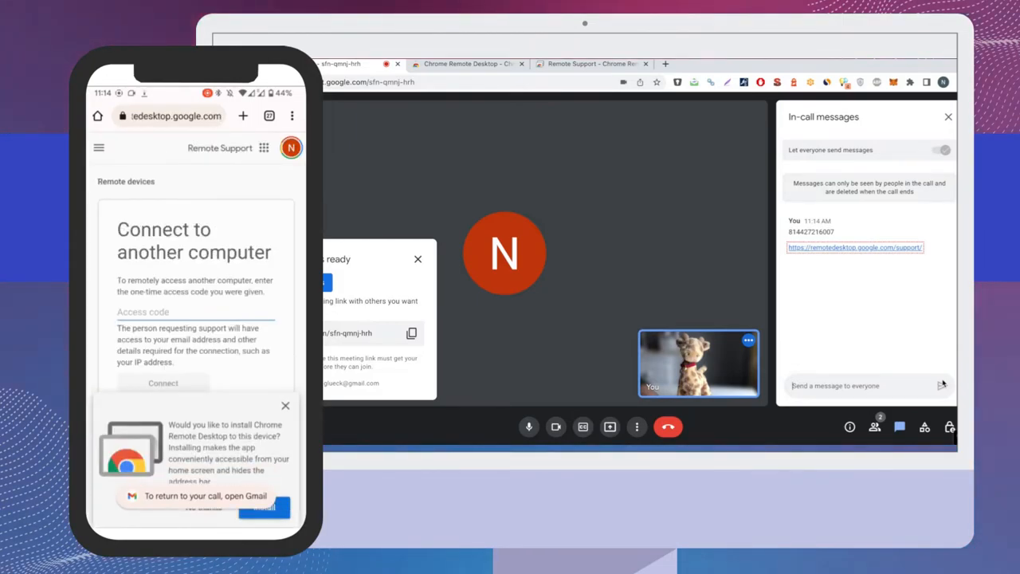
# - On the phone, install Remote Desktop, enter the shared access code and connect
pyautogui.click(265, 507)
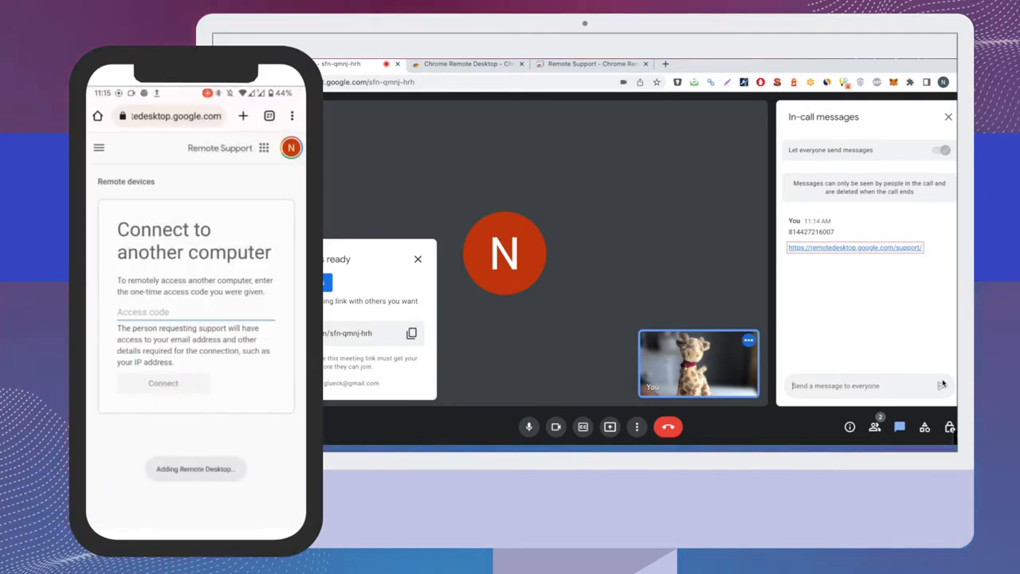
pyautogui.click(194, 310)
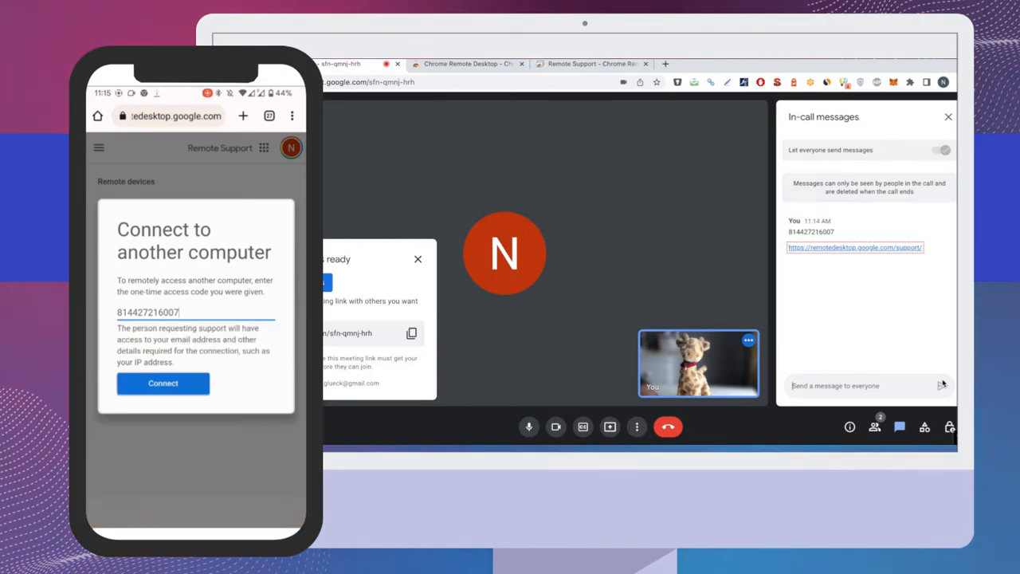
pyautogui.click(163, 383)
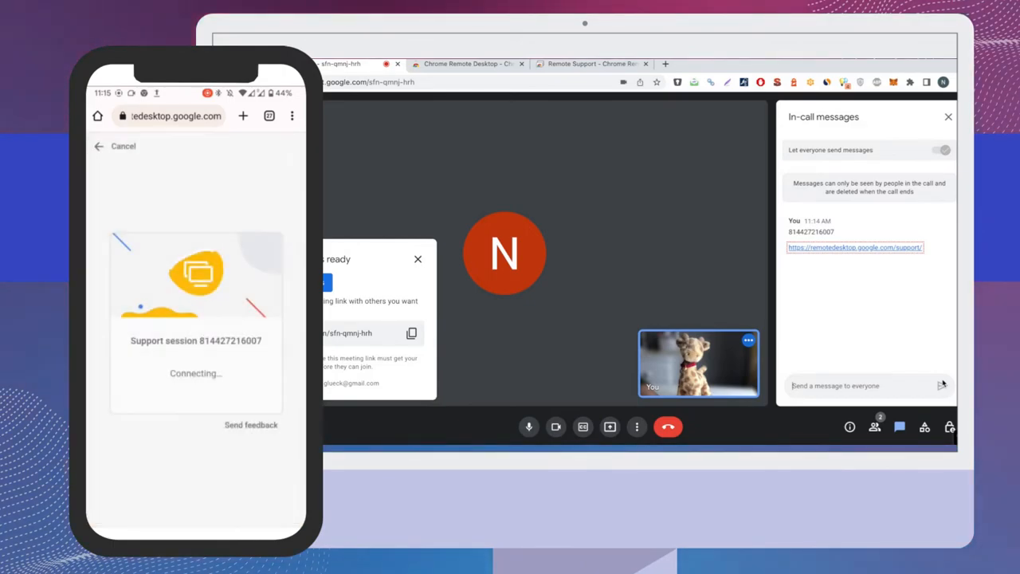